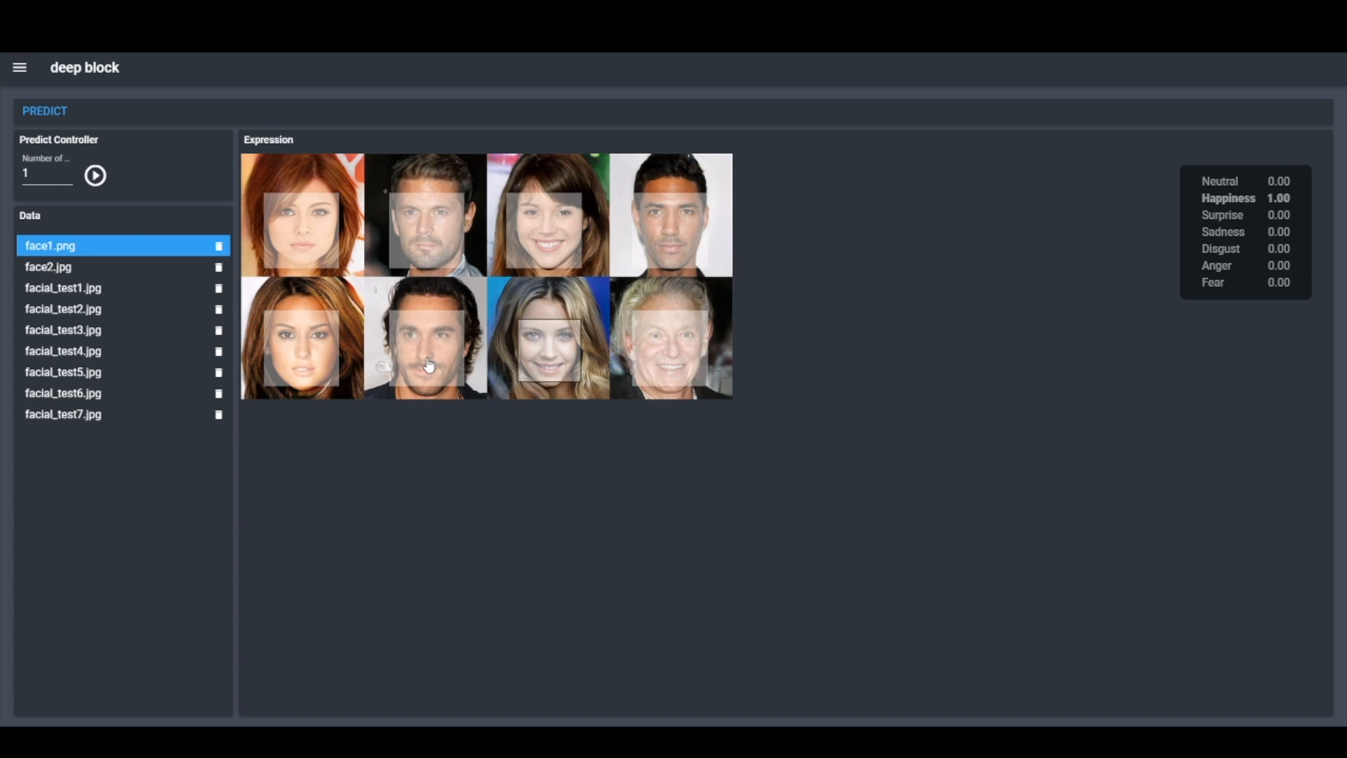
View the labeled cells in BloodImage_00048.jpg, BloodImage_00047.jpg and BloodImage_00046.jpg.
{"action": "left_click", "coordinate": [46, 267]}
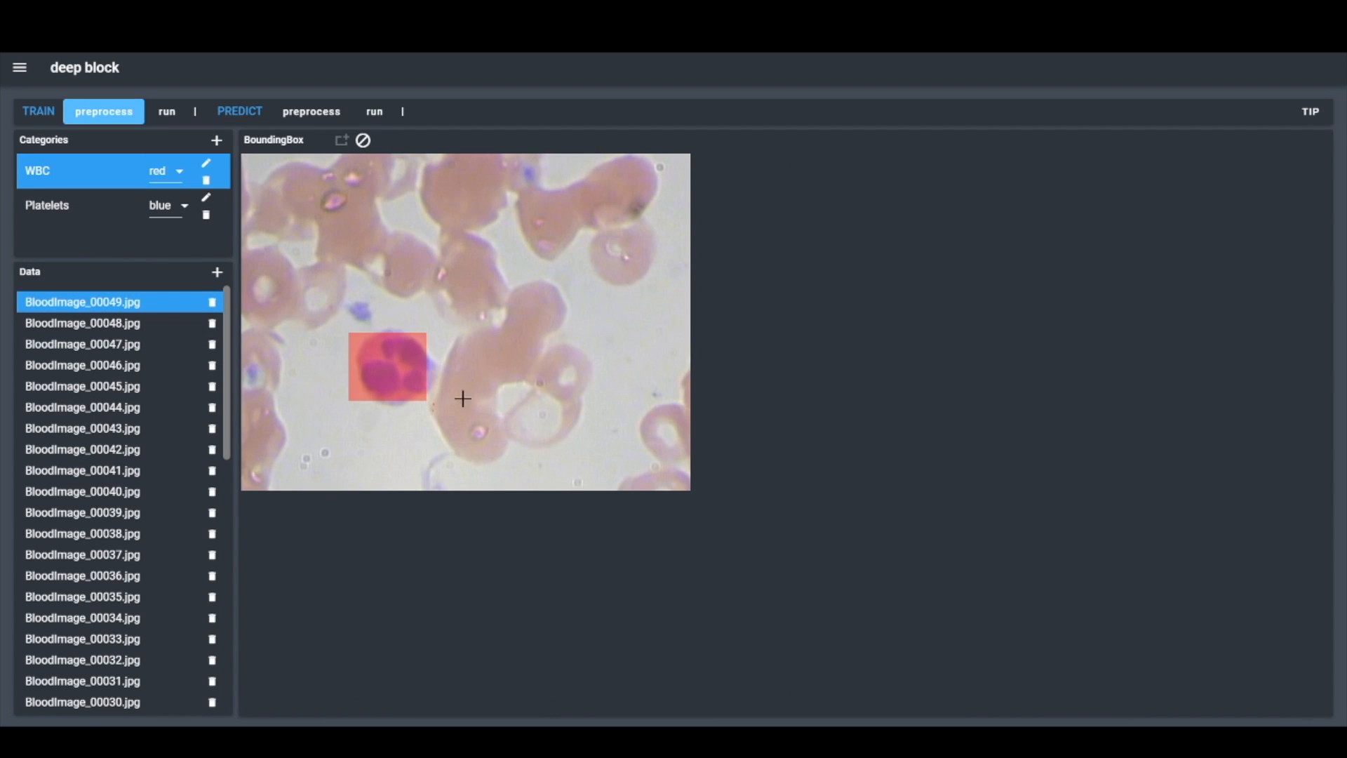
{"action": "left_click", "coordinate": [82, 323]}
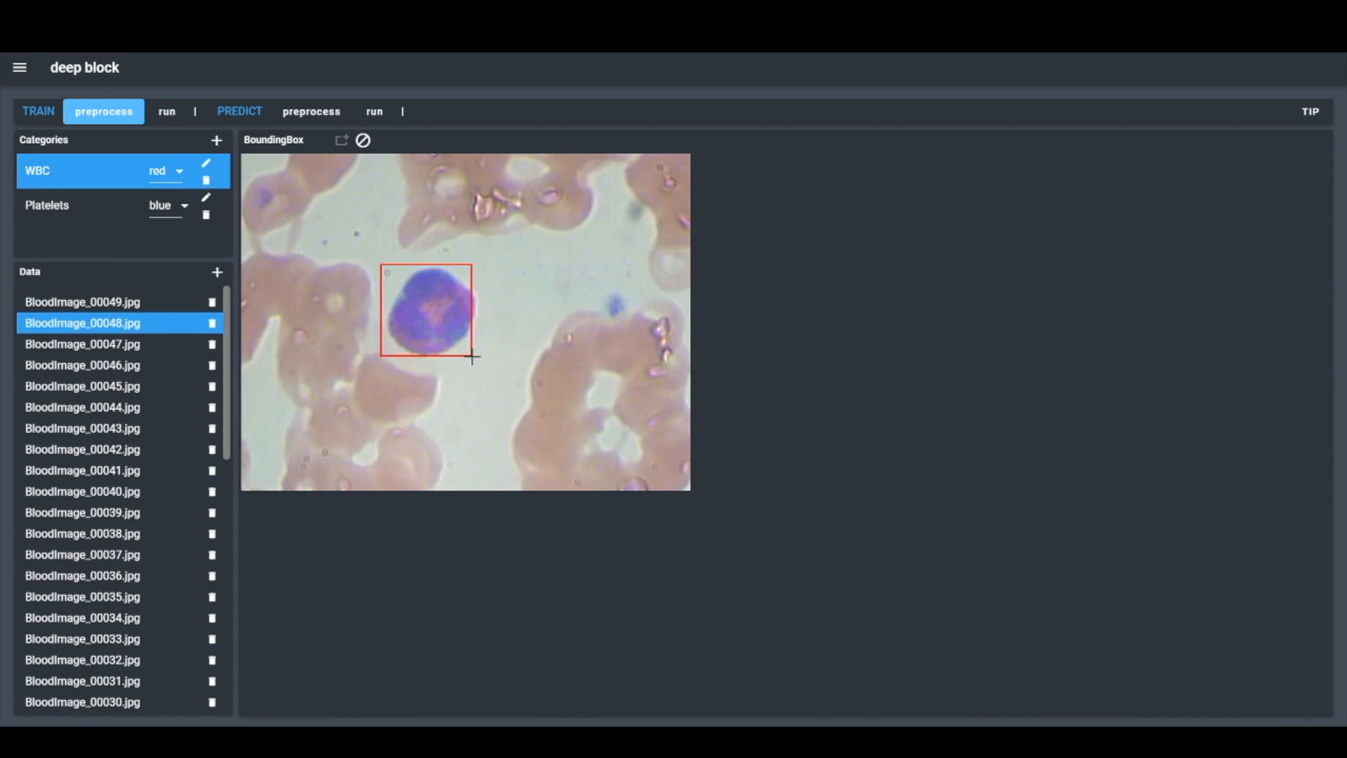
{"action": "left_click", "coordinate": [81, 344]}
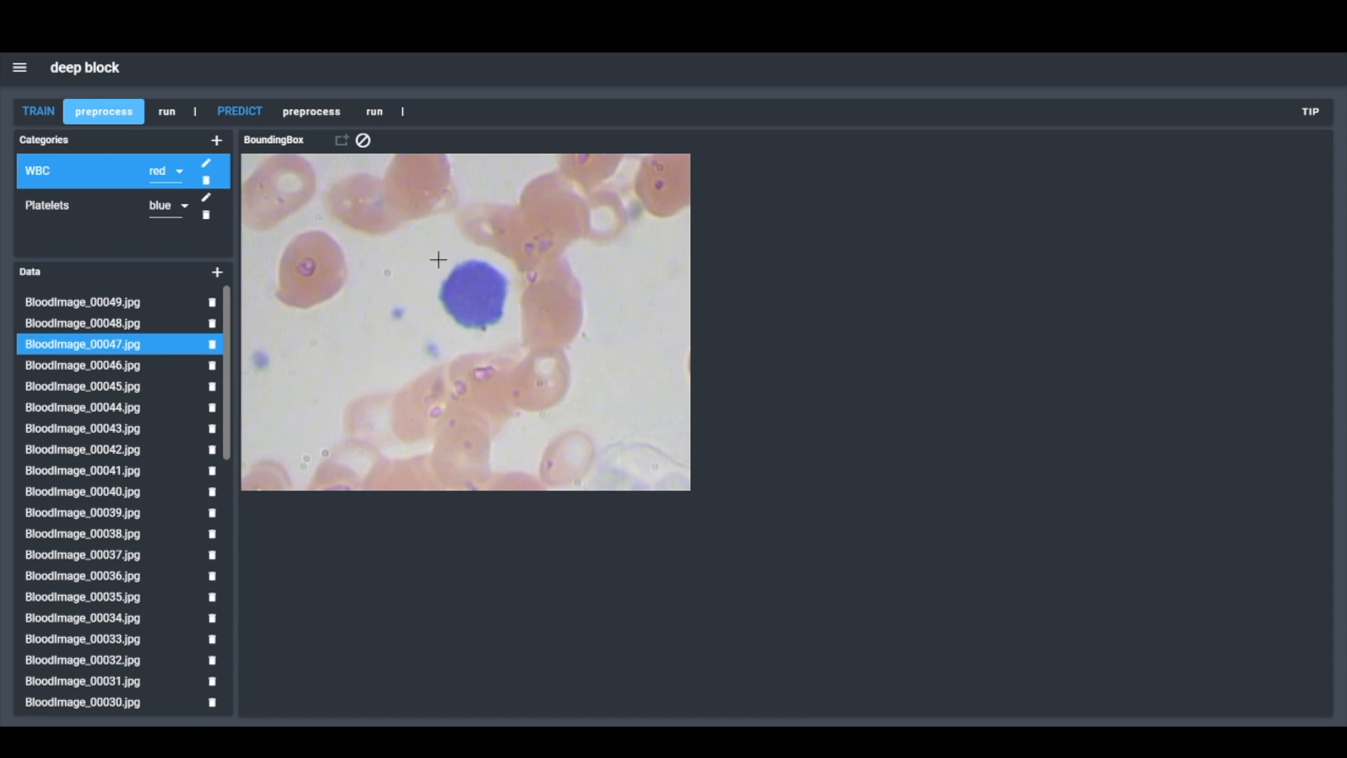
{"action": "left_click", "coordinate": [82, 365]}
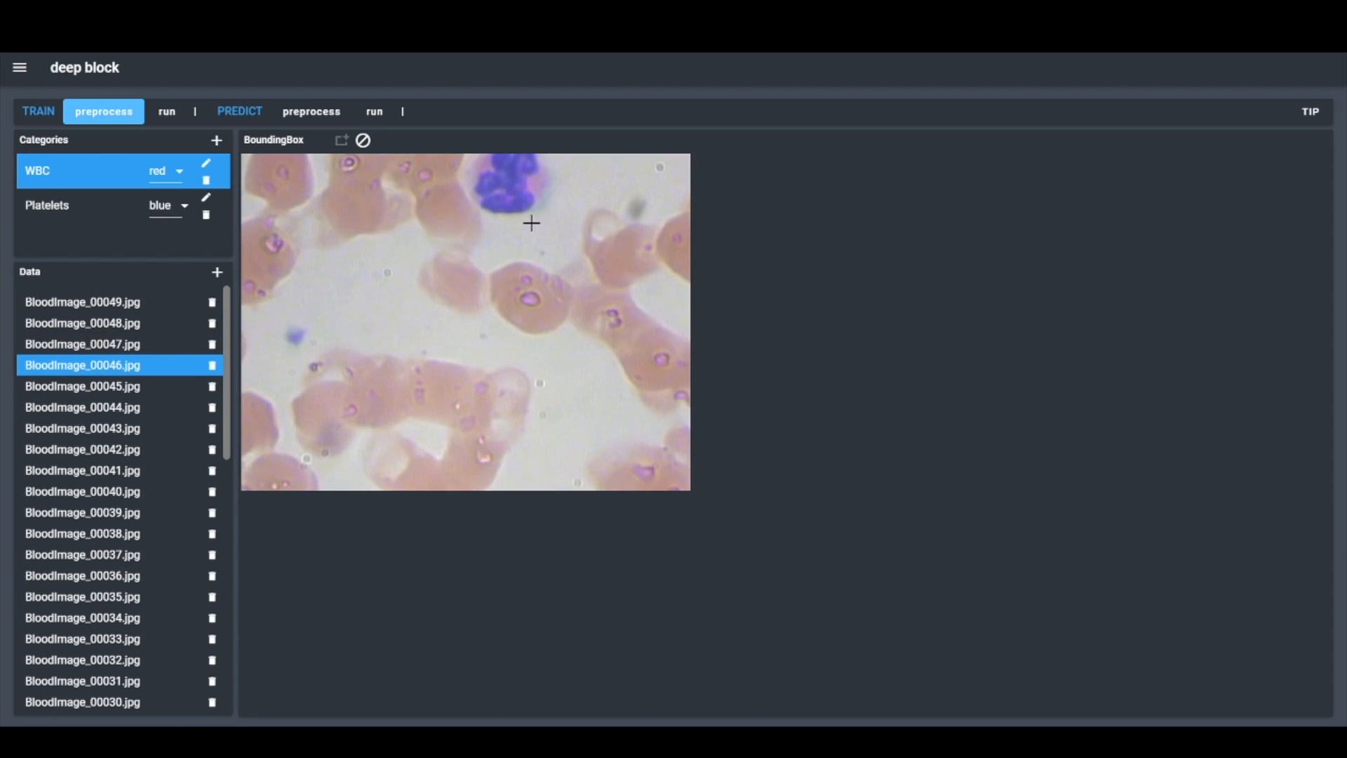